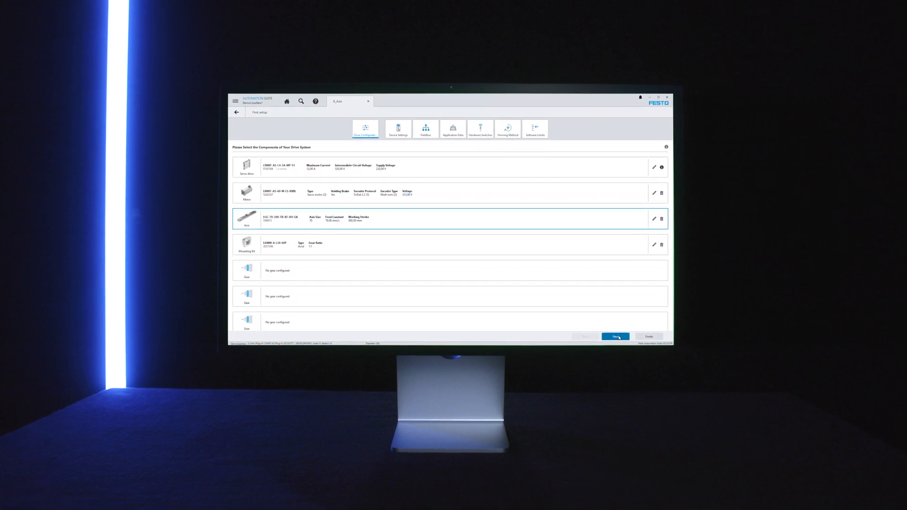
Skip past fieldbus to Application Data and mount the motor at the upper right end
click(615, 337)
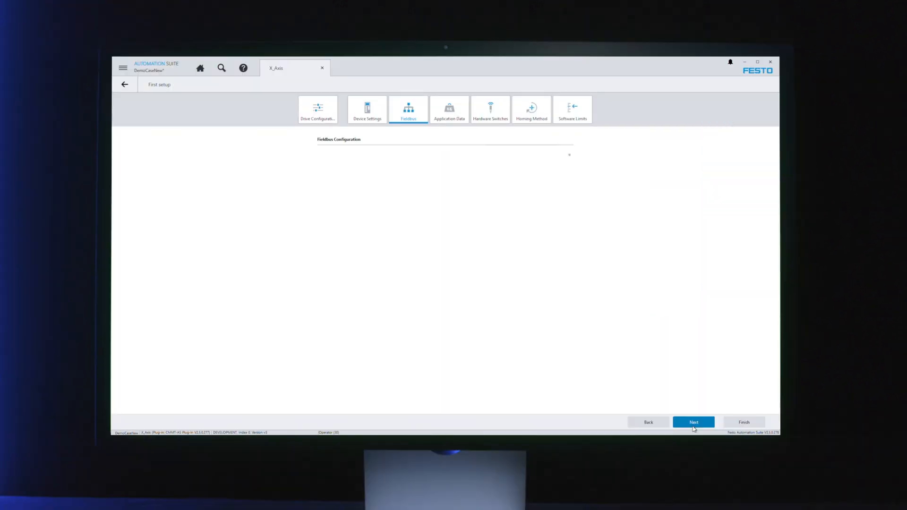
click(693, 422)
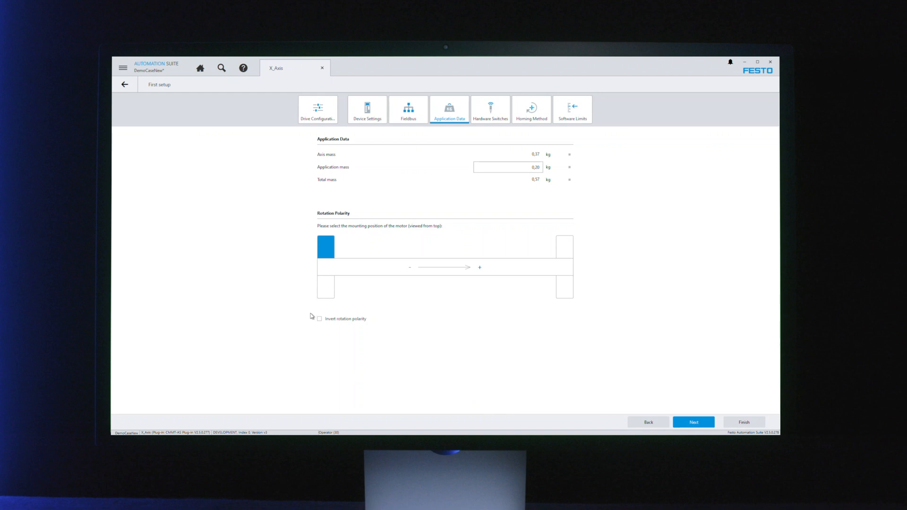
click(564, 251)
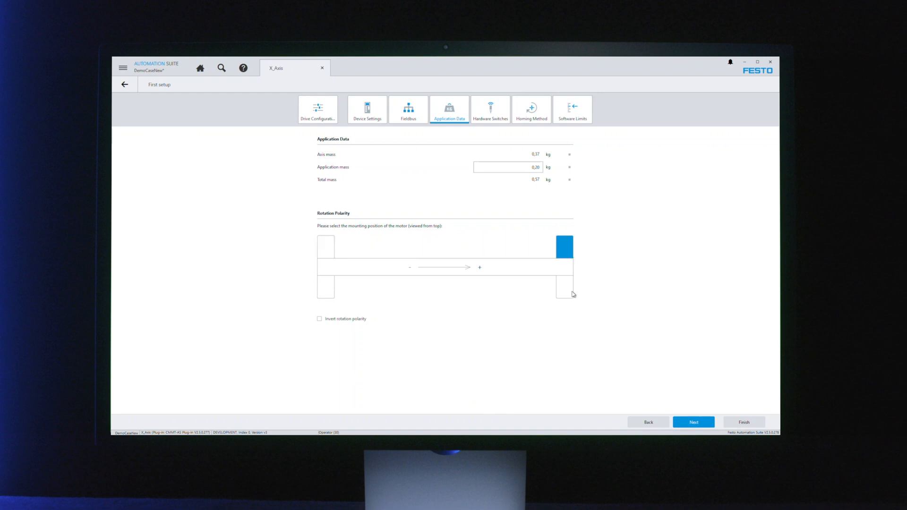